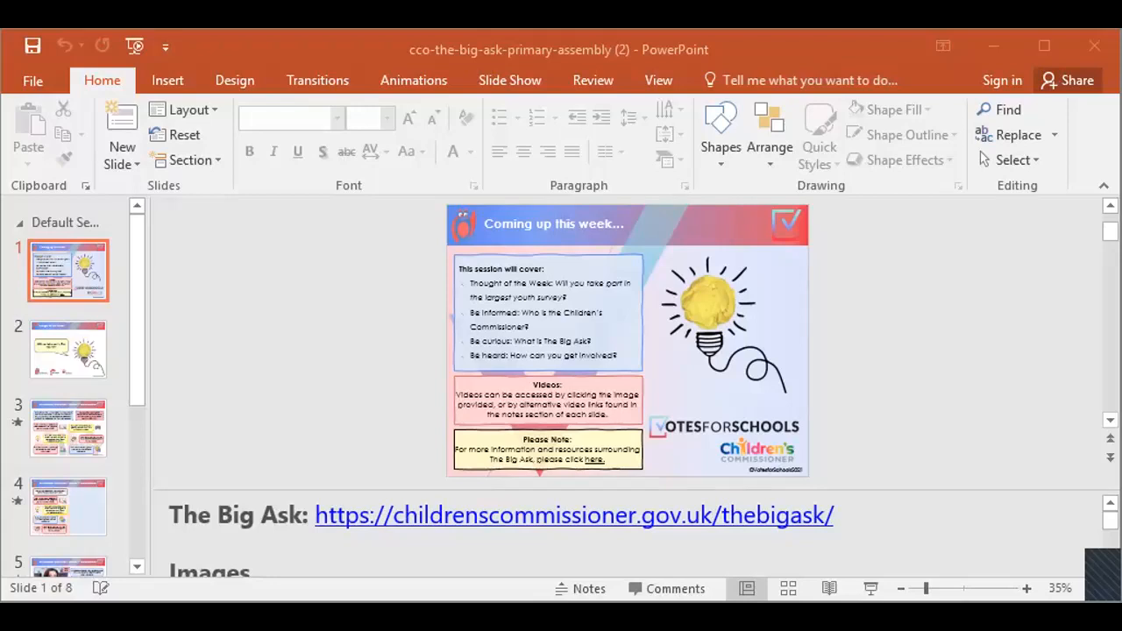
Switch the ribbon to Slide Show so the Big Ask assembly presentation can be started
{"action": "left_click", "coordinate": [509, 81]}
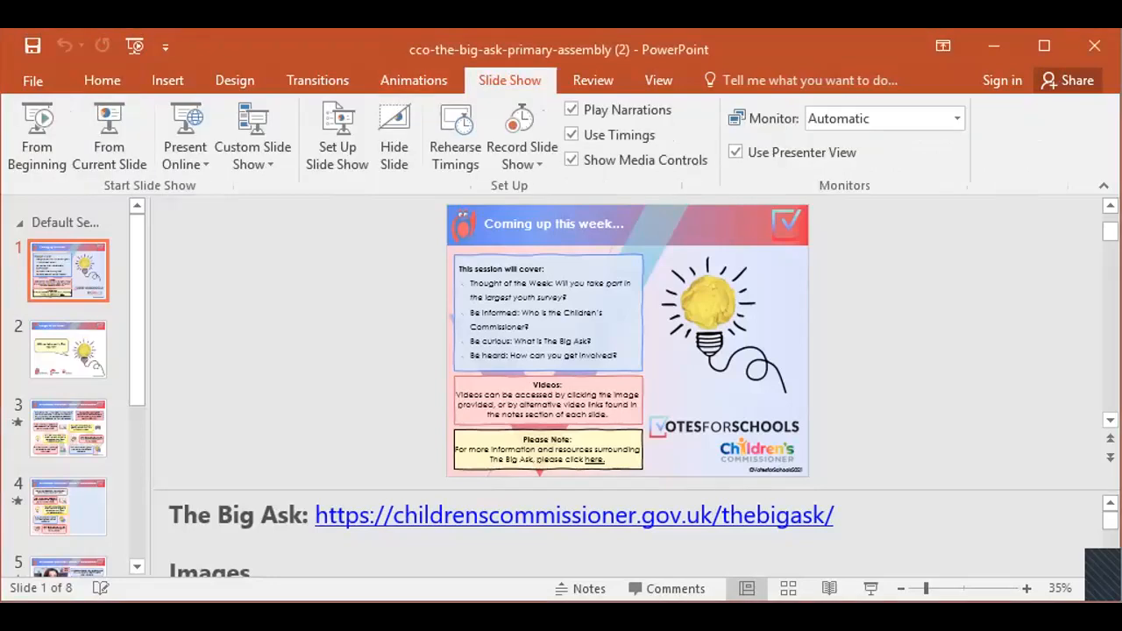